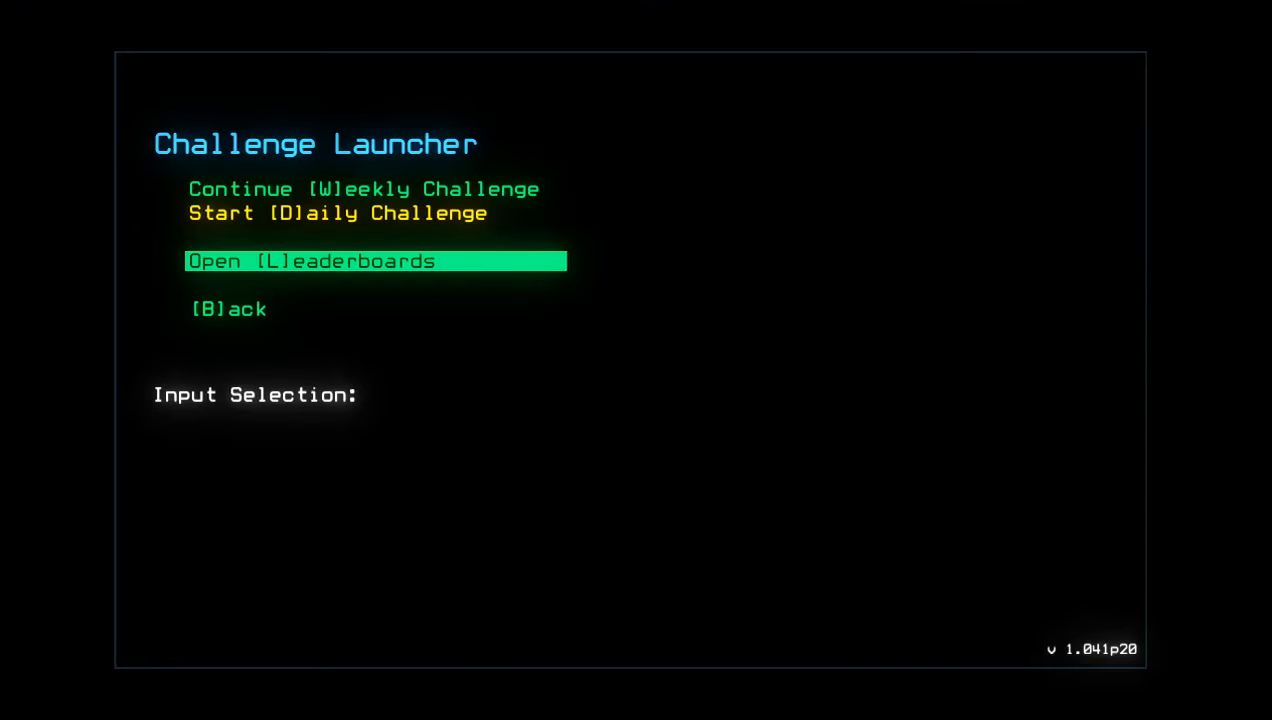
# Step: Choose Start Daily Challenge in the challenge launcher
pyautogui.click(376, 260)
pyautogui.write('st')
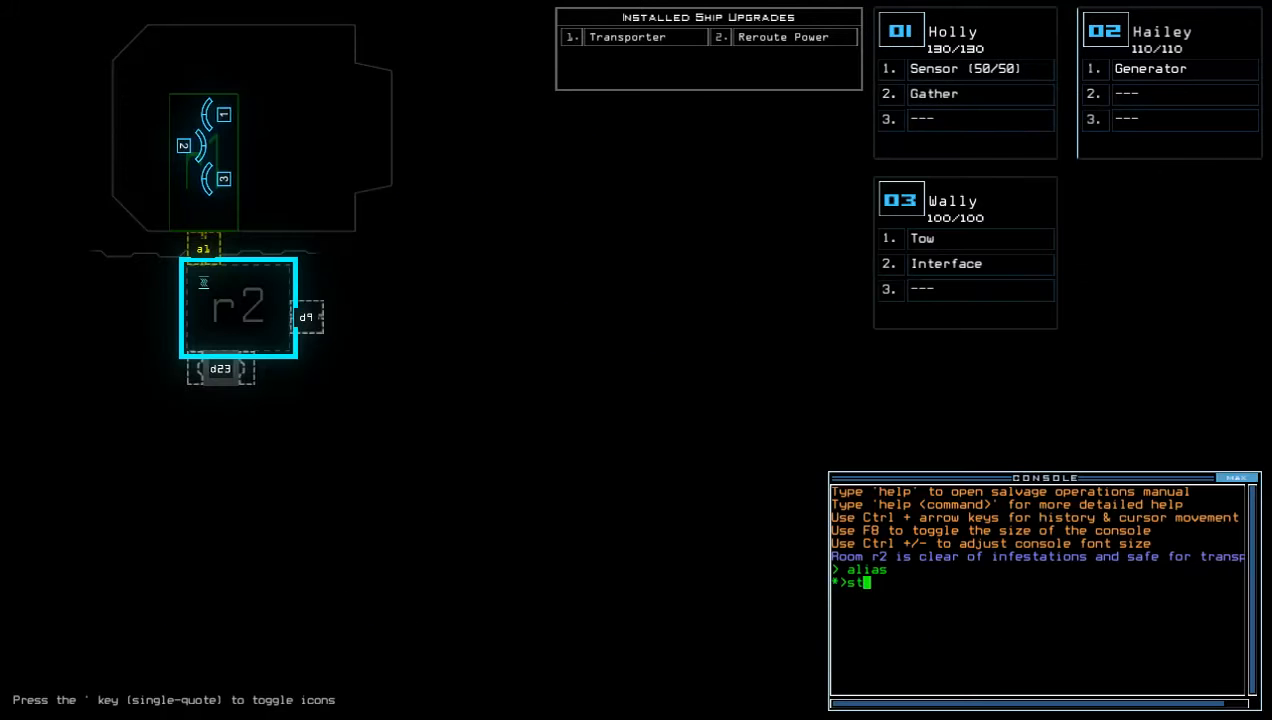
# Step: Run the ship status report, then begin the mission and move the drones into r2
pyautogui.press('Return')
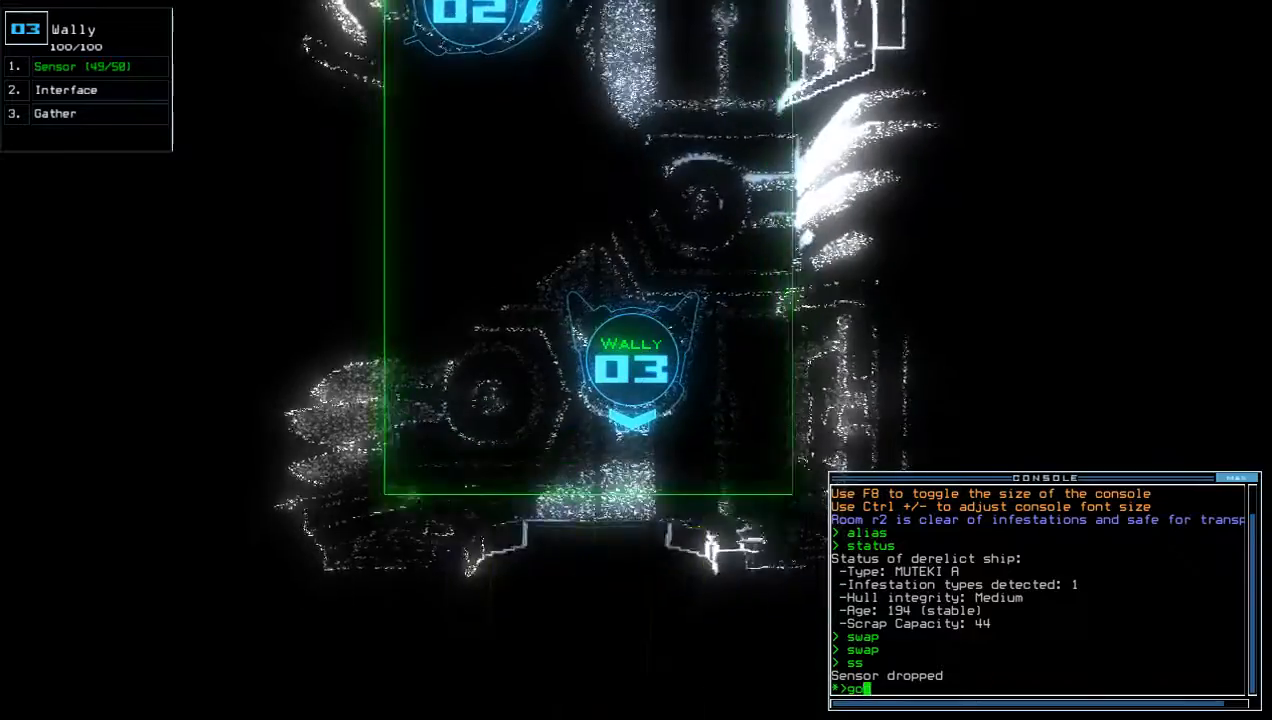
pyautogui.press('Return')
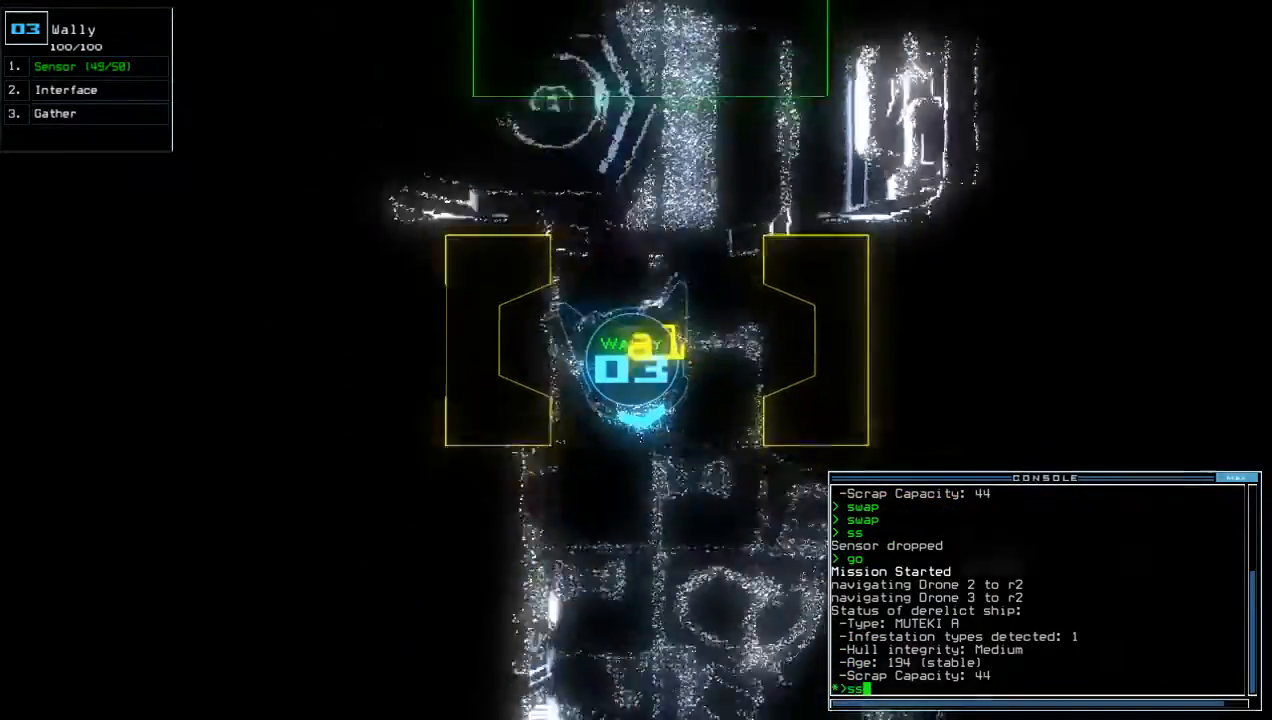
pyautogui.press('Return')
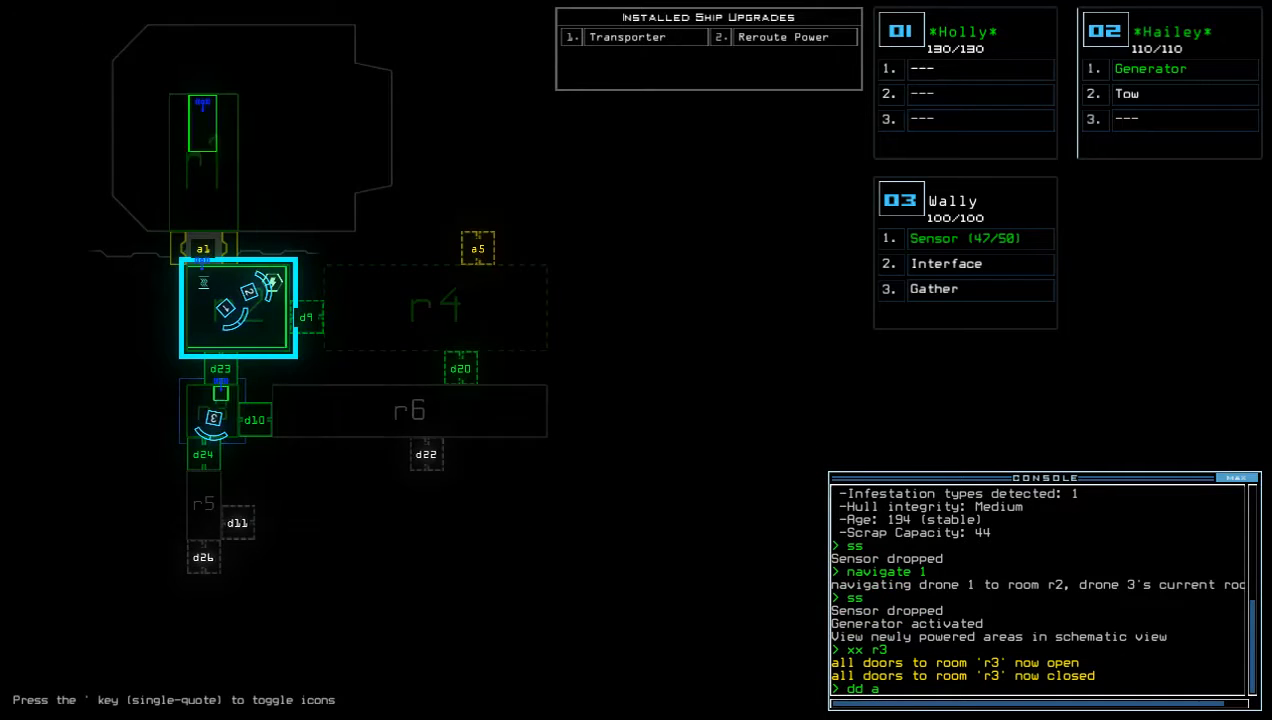
# Step: Dock the salvage ship at a5 (dd a5), open r1, and toggle doors d24 and d9 for scrap gathering
pyautogui.write('dd a5')
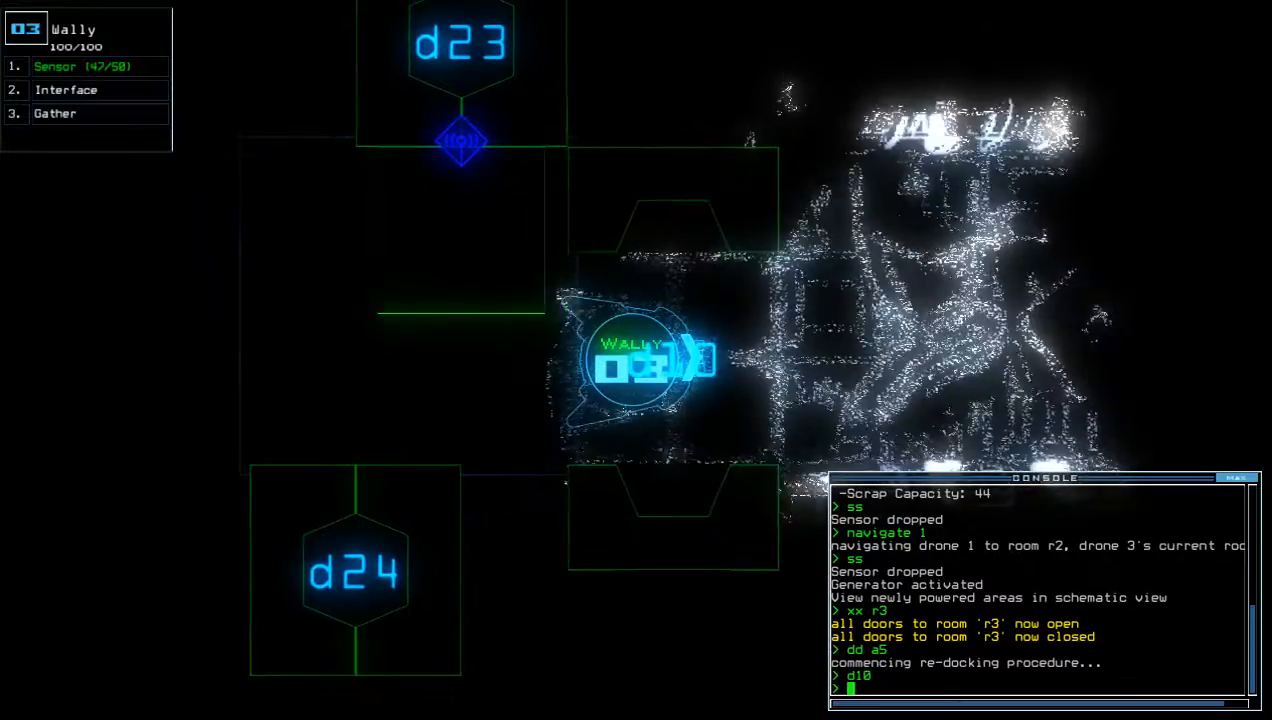
pyautogui.write('ar')
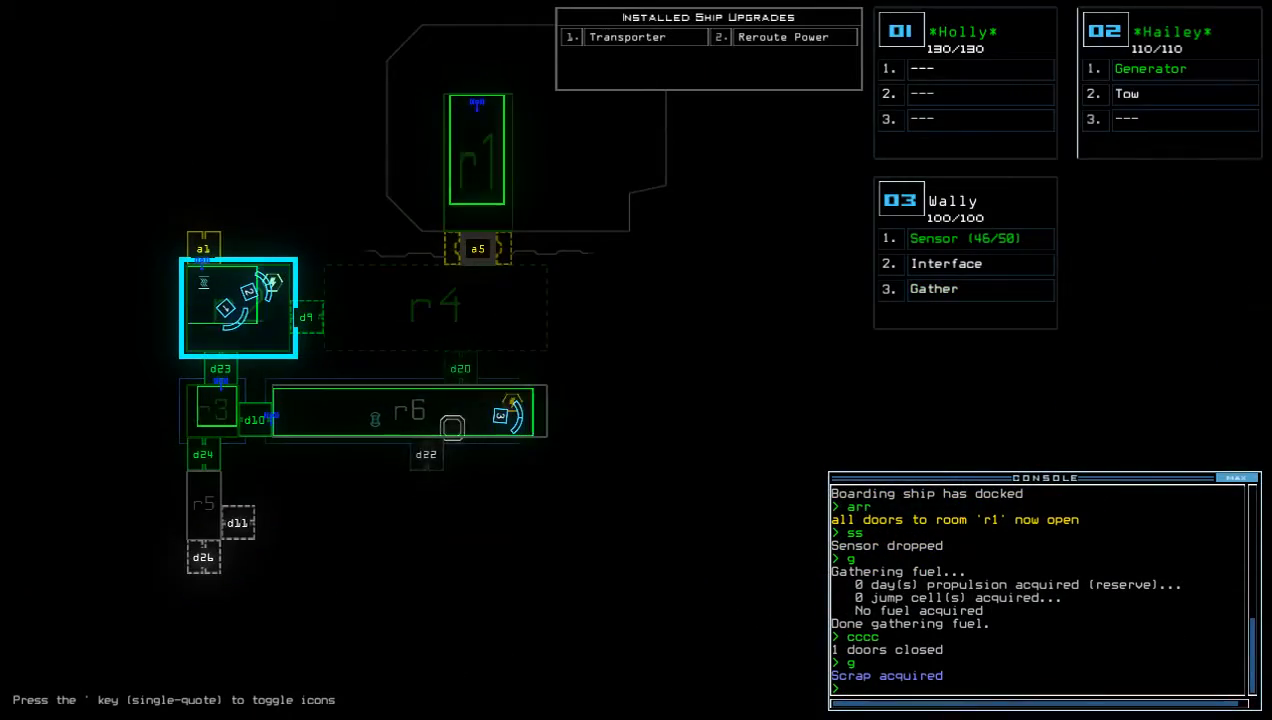
pyautogui.write('d24')
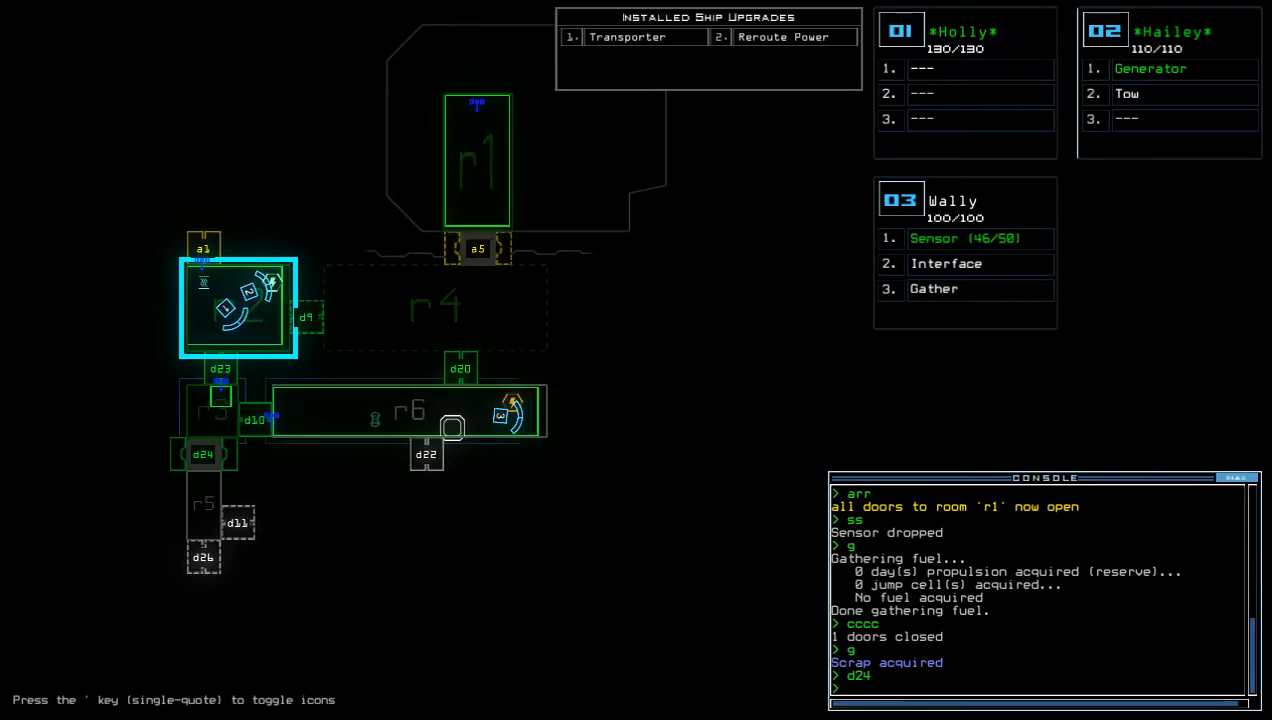
pyautogui.write('d9')
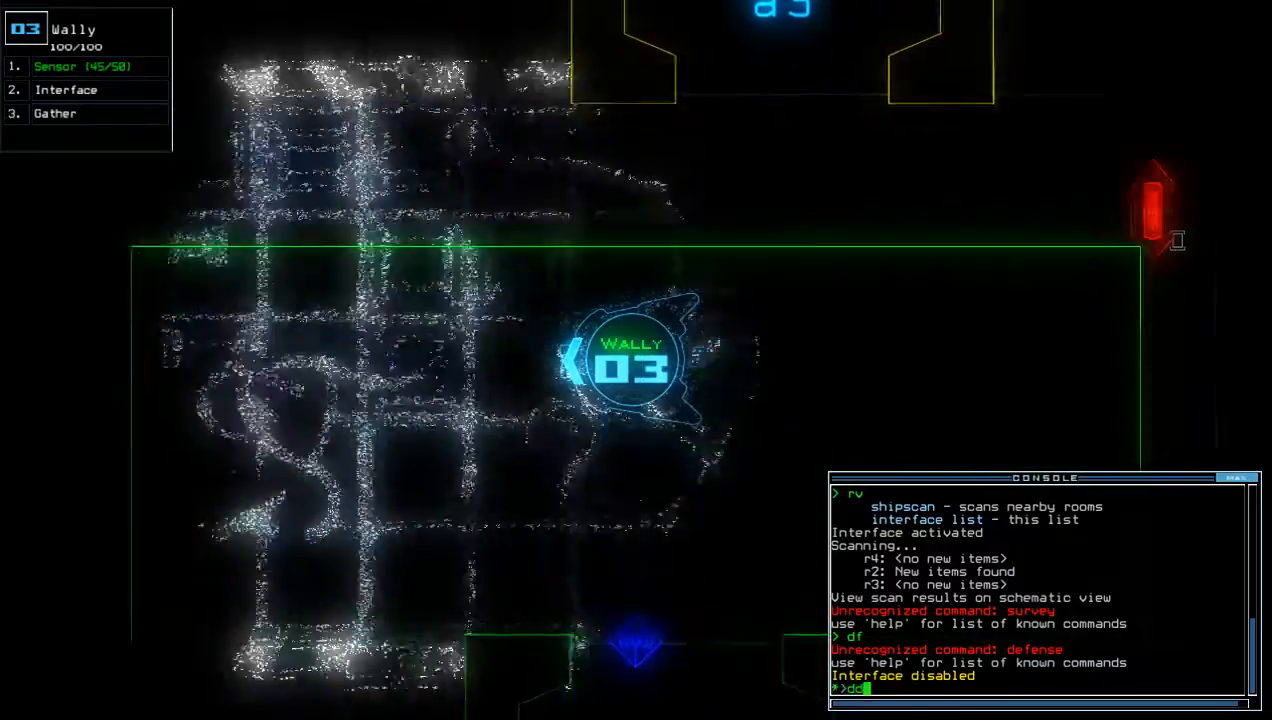
# Step: Redock the salvage ship at a1 and toggle door d2 on drone 1's way back to r1
pyautogui.press('Return')
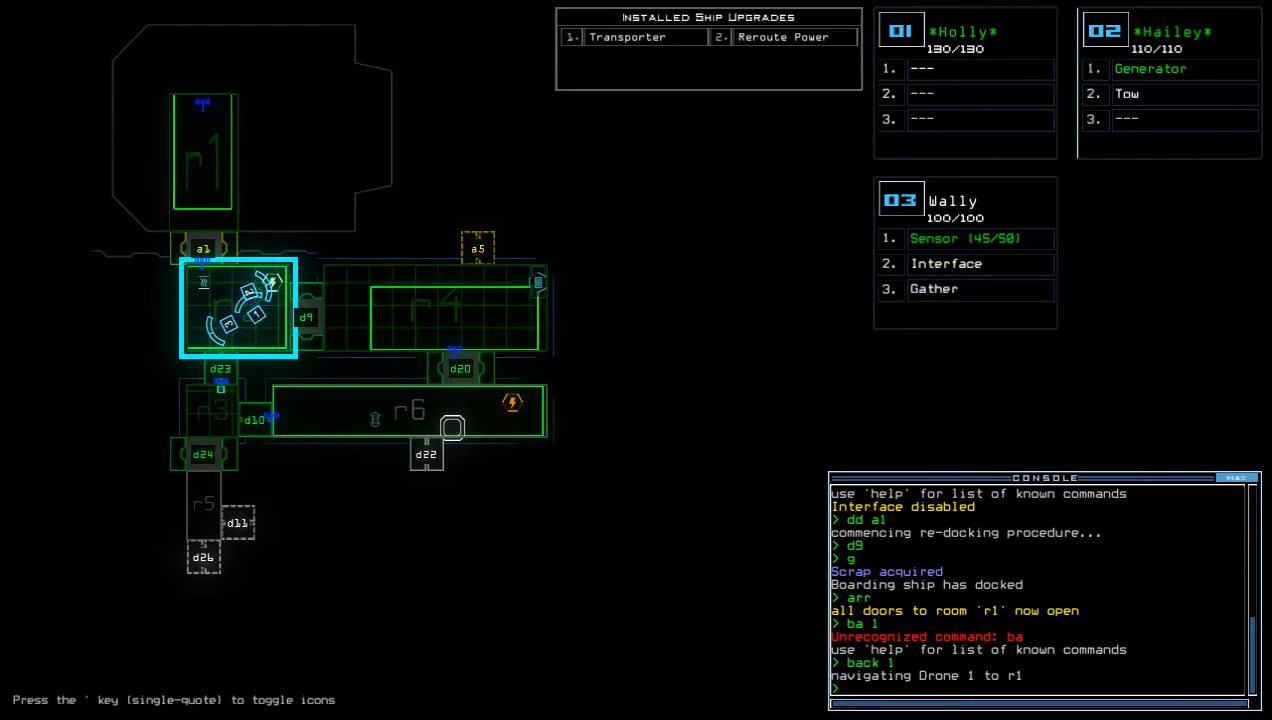
pyautogui.write('d2')
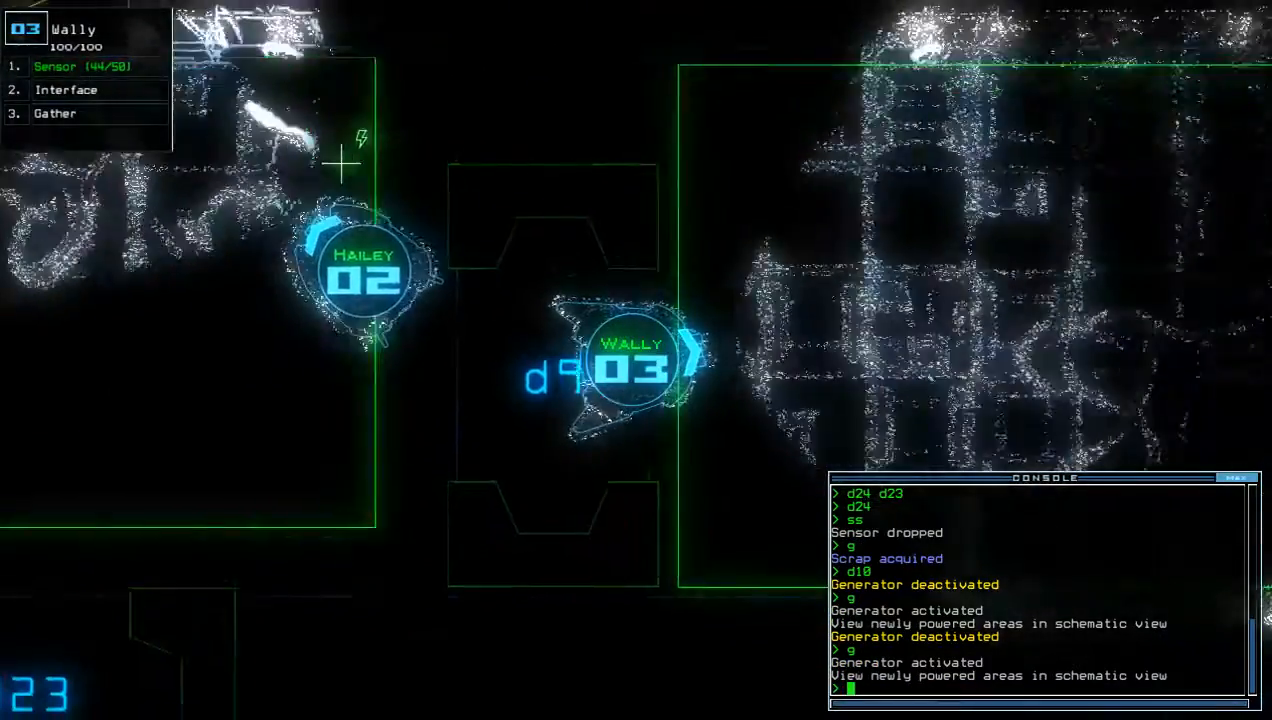
# Step: Order the salvage ship to redock at airlock a3 (dd a3)
pyautogui.write('dd a3')
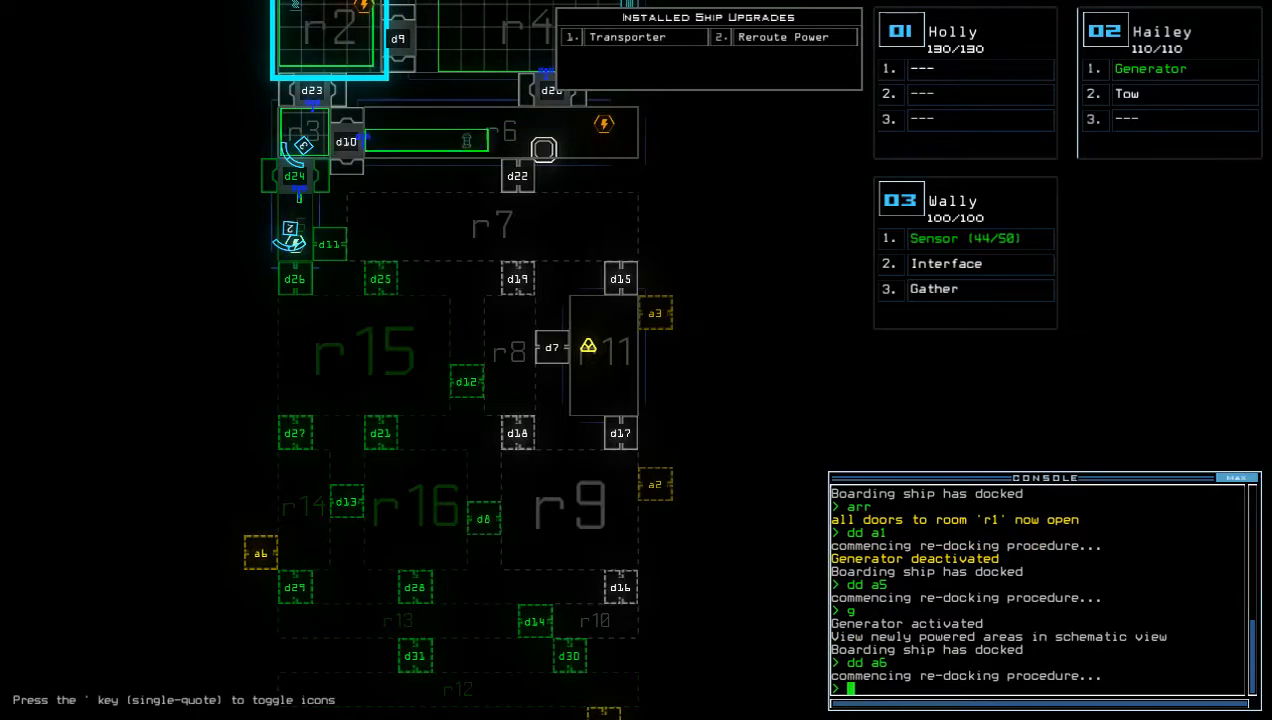
# Step: Navigate drone 2, enter 'cccc', run Wally's Interface scan and issue the generator command
pyautogui.write('navigate 2')
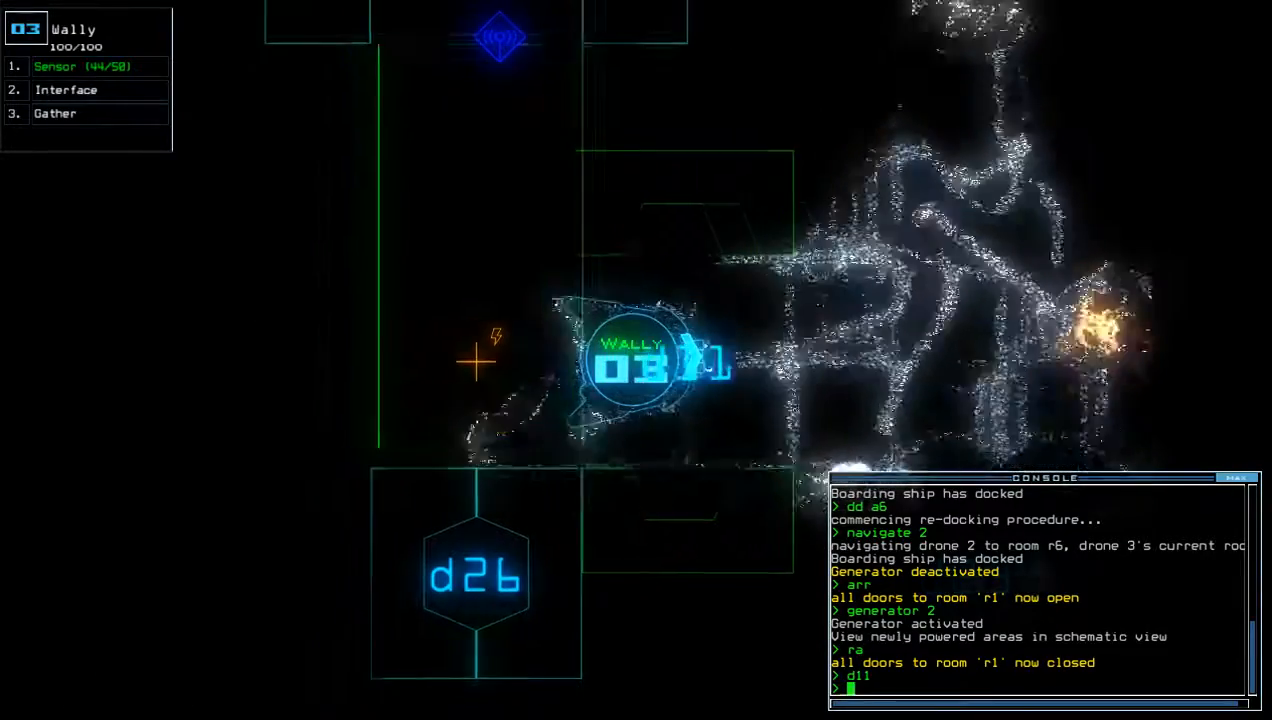
pyautogui.write('cccc')
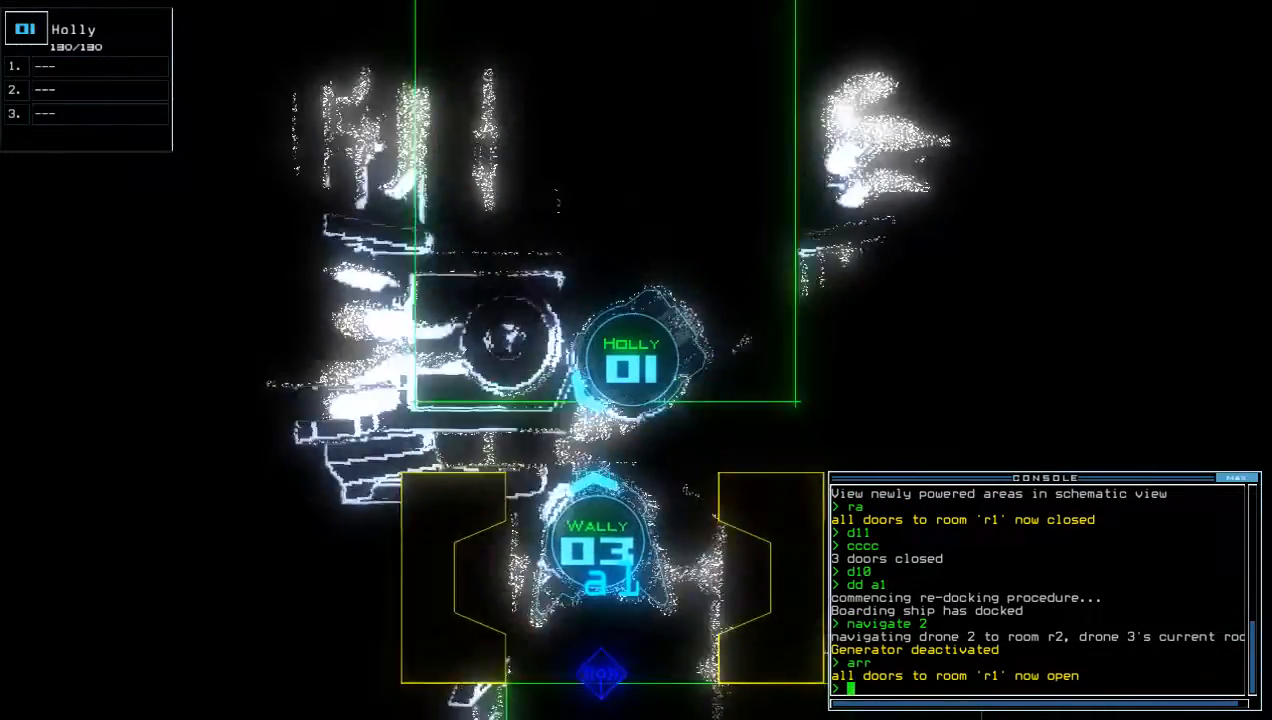
pyautogui.click(598, 550)
pyautogui.write('dd a3')
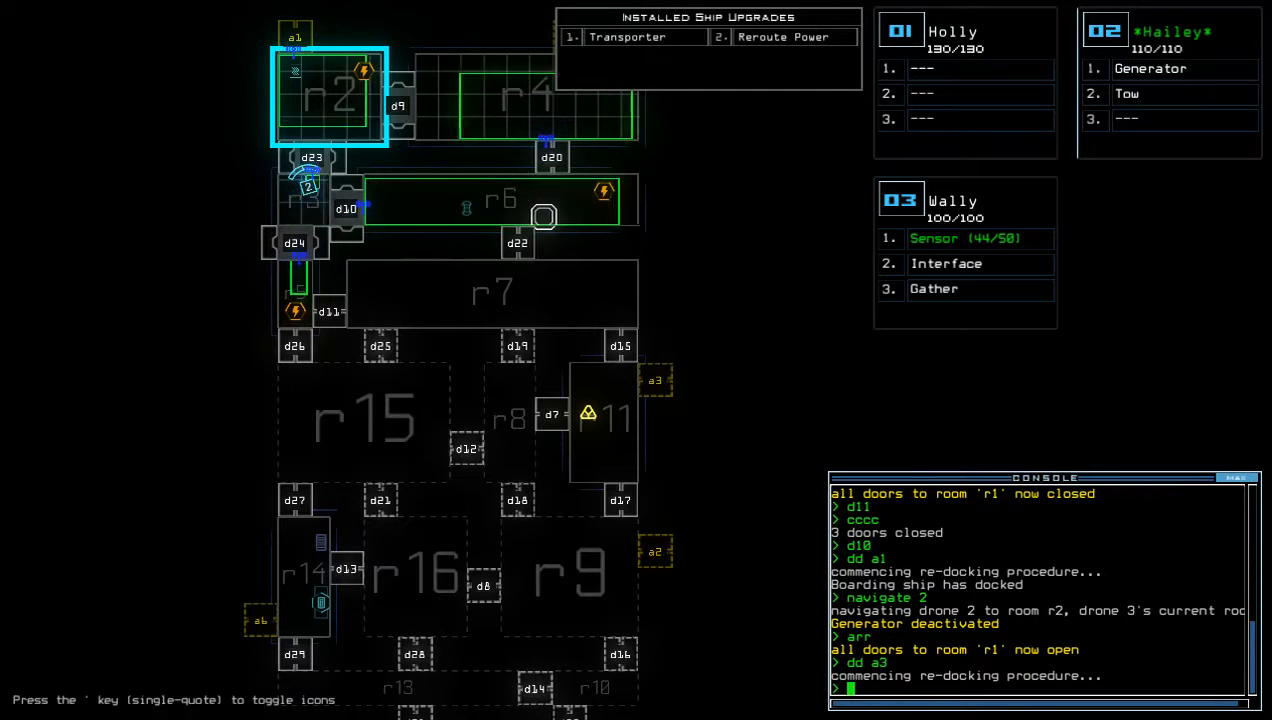
pyautogui.write('generator')
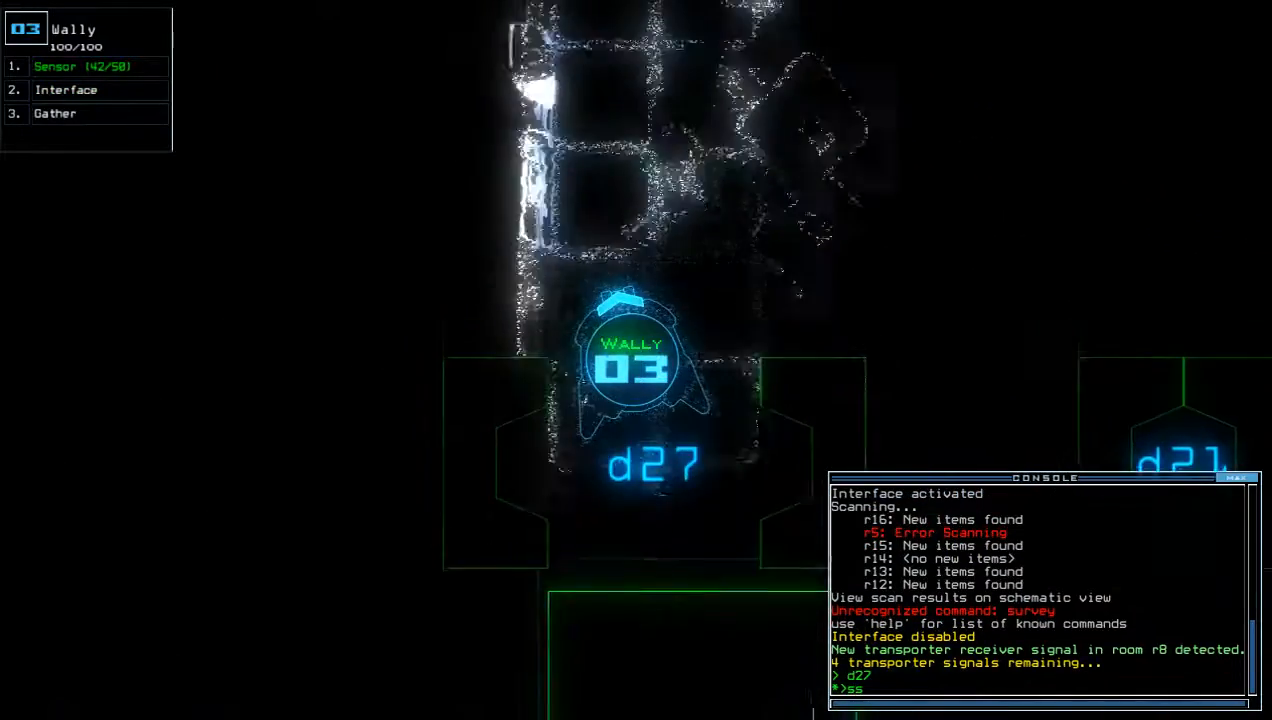
# Step: Drop a sensor by d27, toggle door d13, and transport drone 3 toward r8
pyautogui.press('Return')
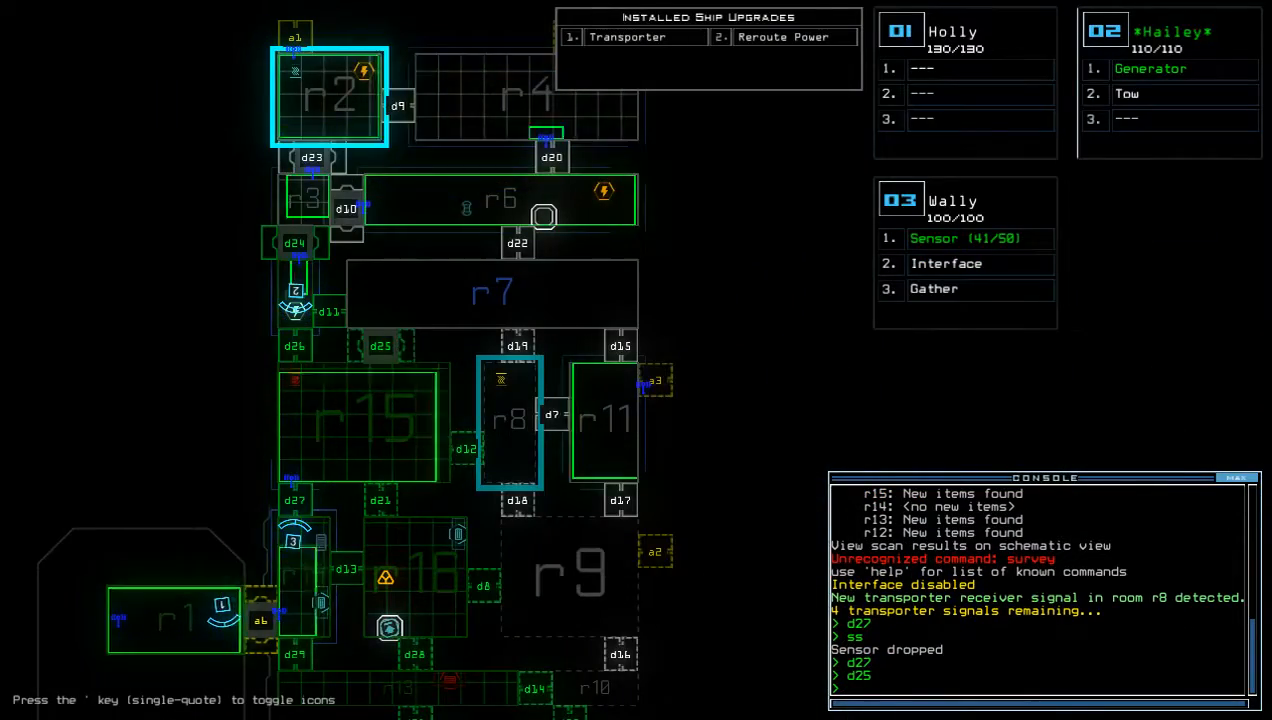
pyautogui.write('d13')
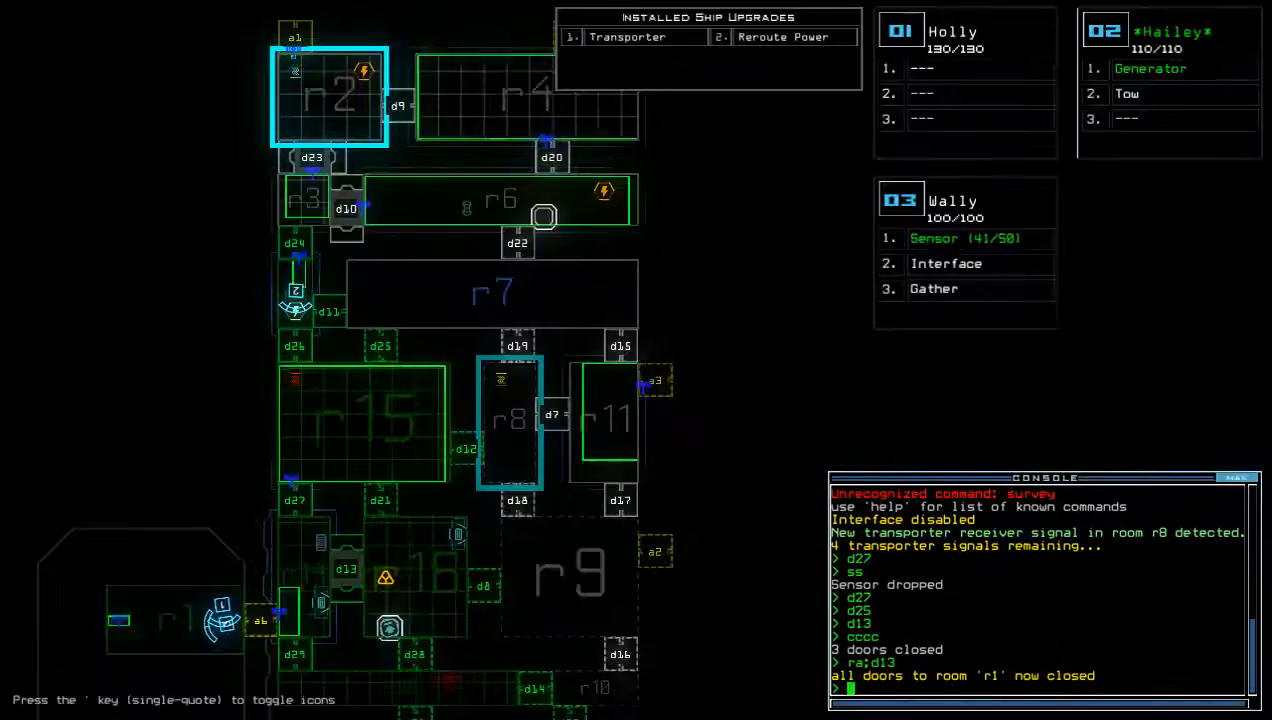
pyautogui.write('transport 3')
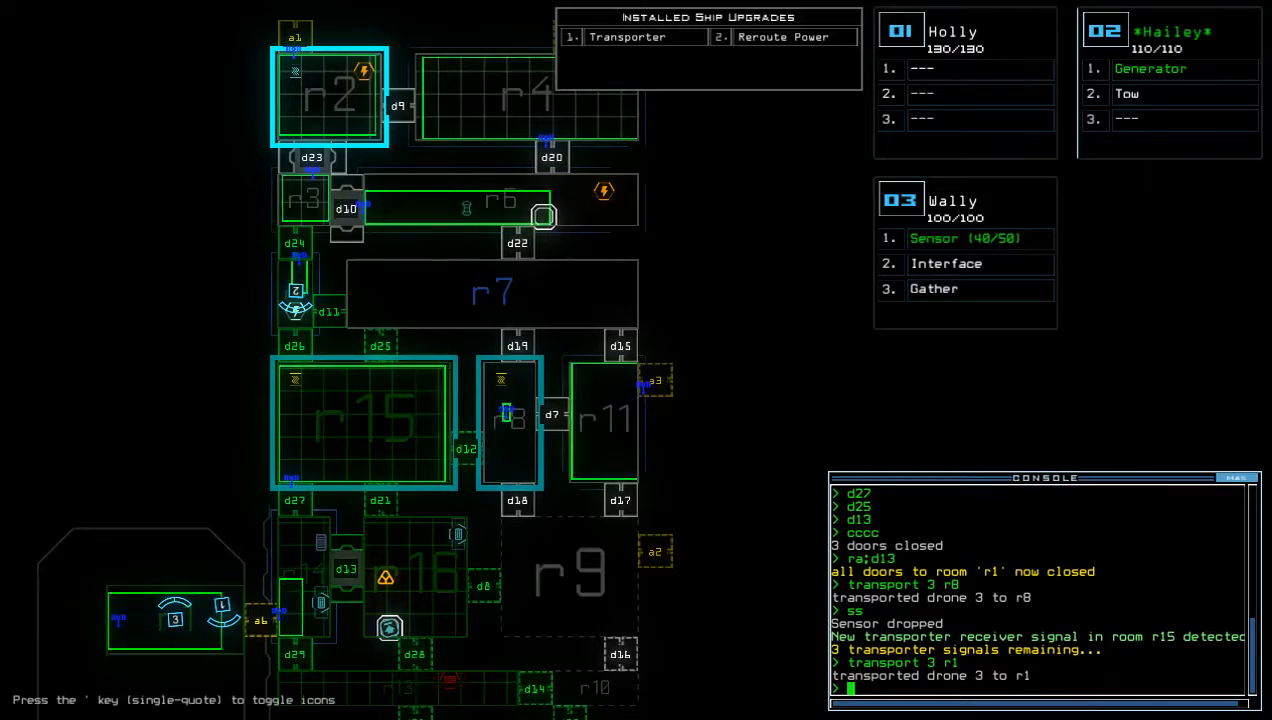
# Step: Enter the 'dd a' docking command before starting the swap with Hailey
pyautogui.write('dd a')
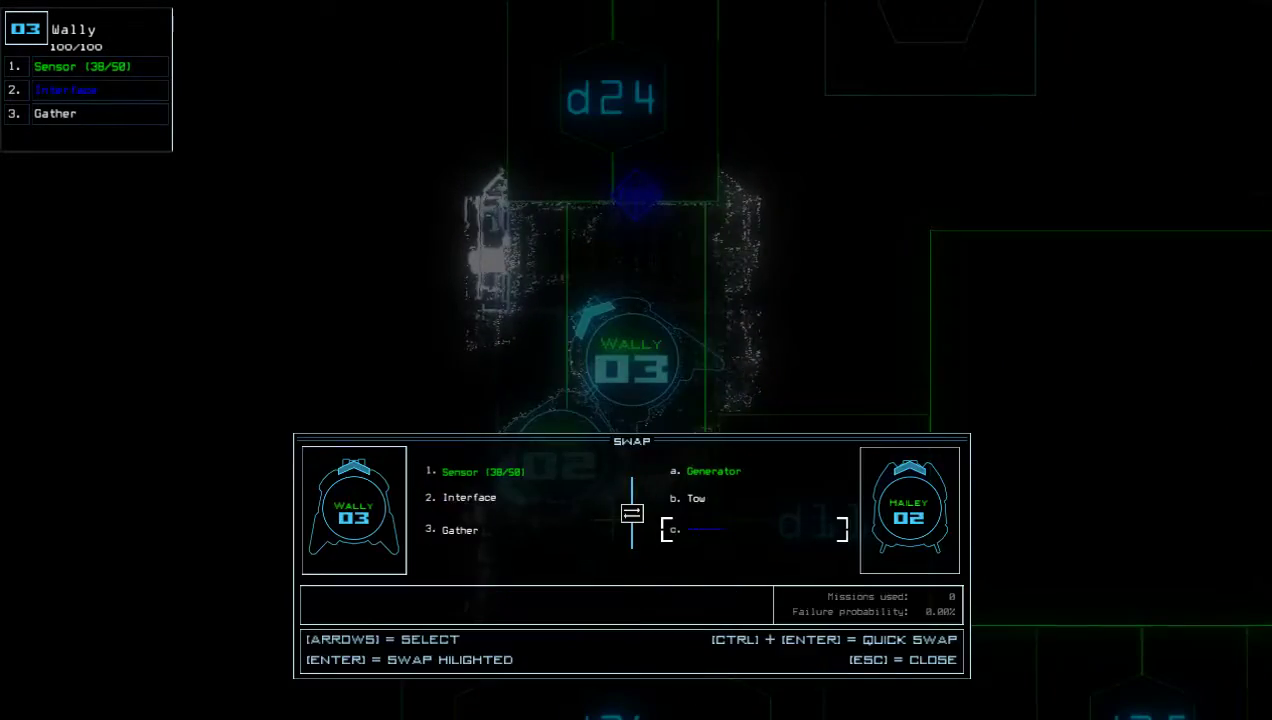
# Step: Leave the upgrade swap window without exchanging any modules
pyautogui.press('Escape')
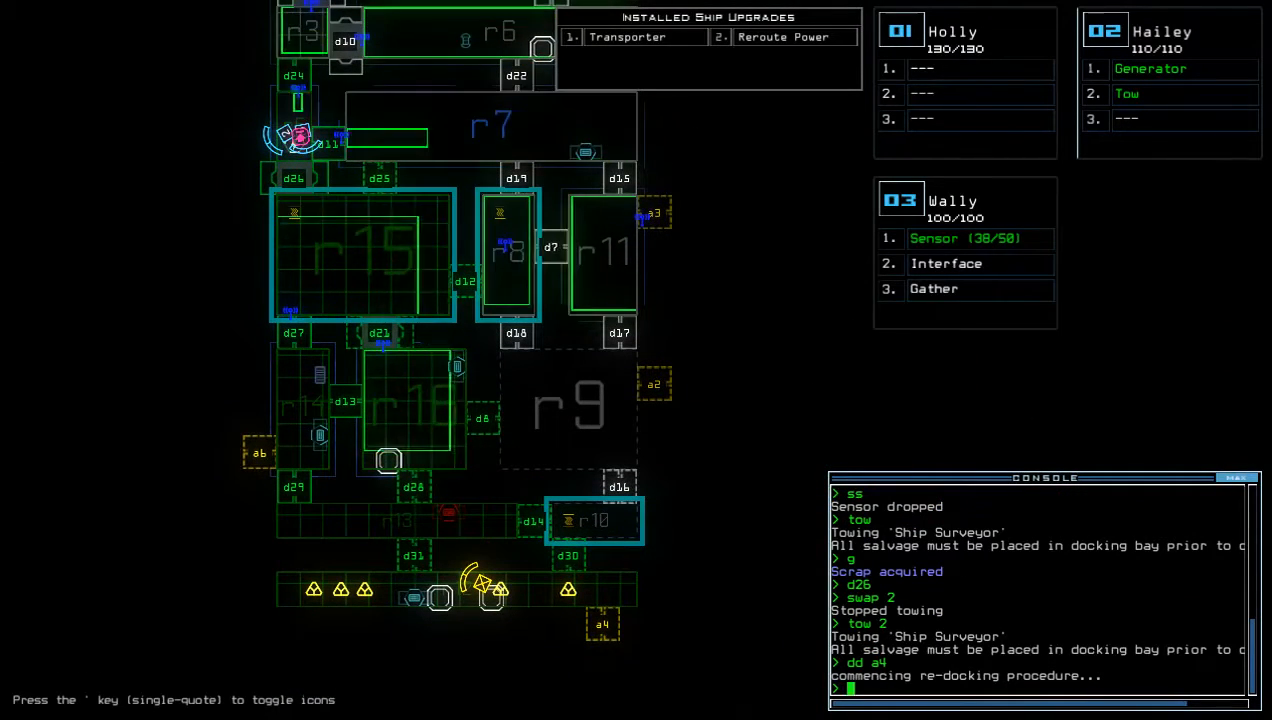
# Step: Transport Wally to r10 and drop a sensor there
pyautogui.write('transport r10')
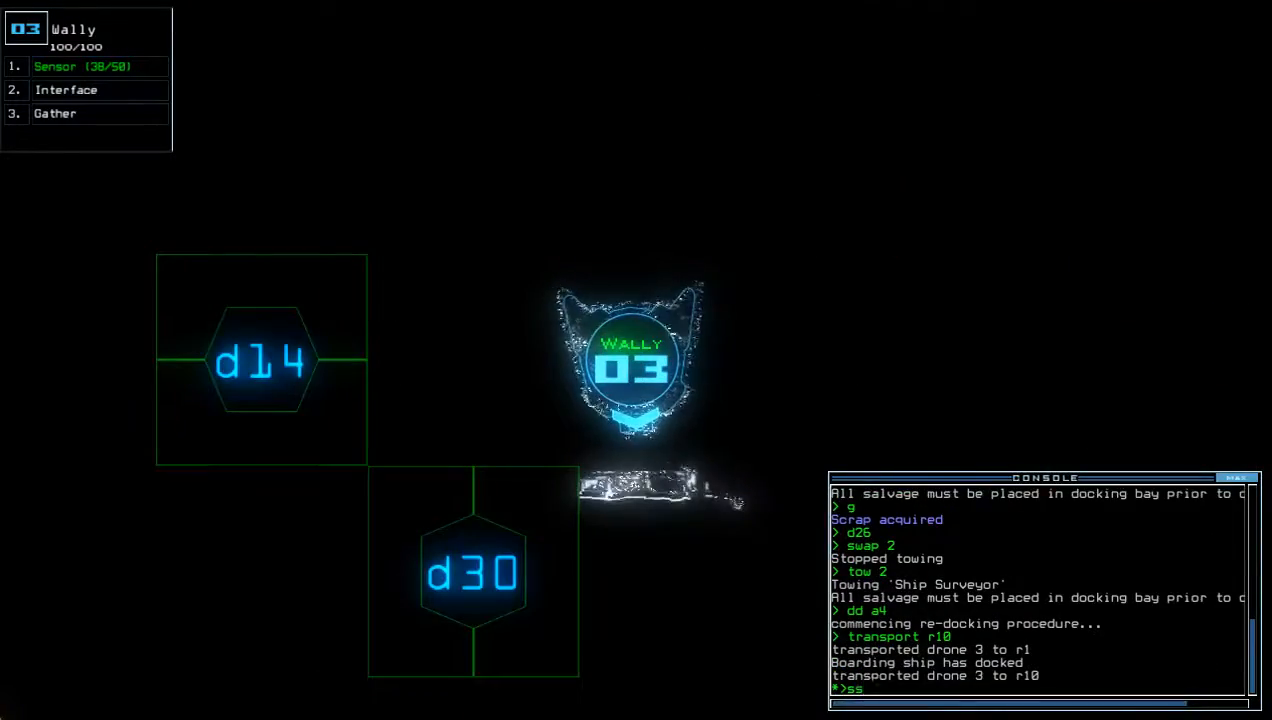
pyautogui.write('transport r')
pyautogui.press('Return')
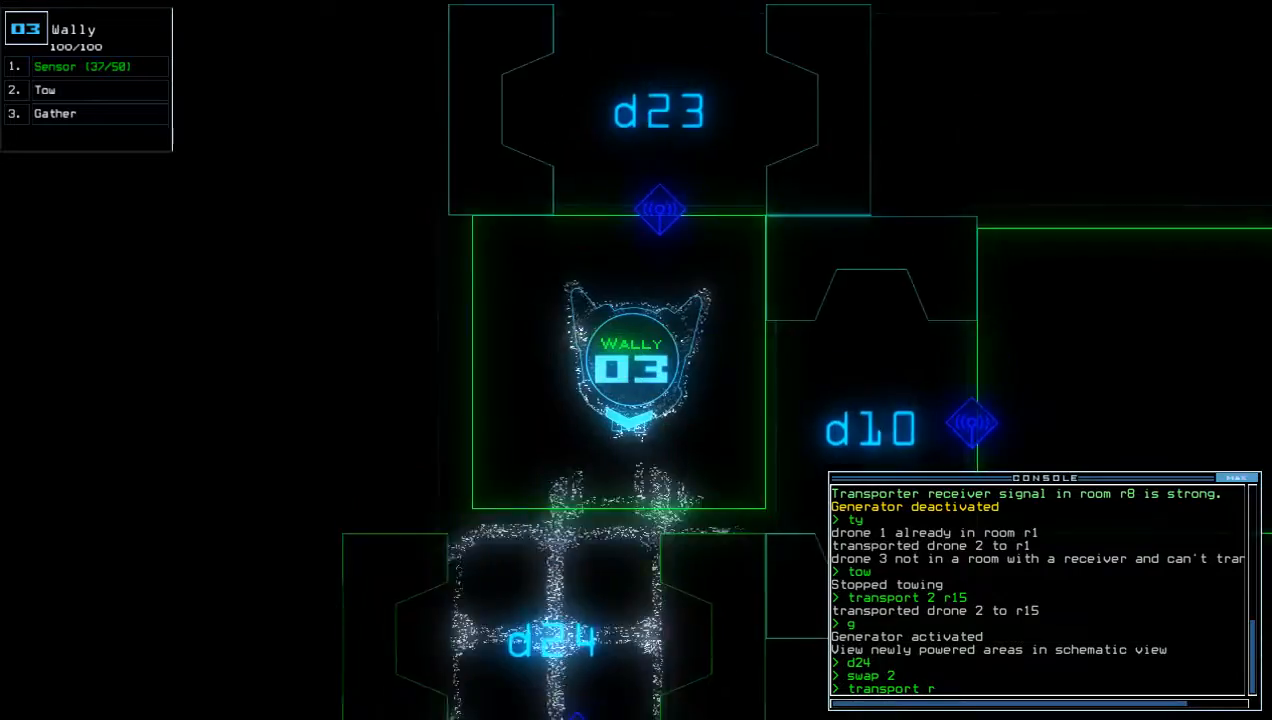
# Step: Transport Wally to room r8 via the console
pyautogui.write('d19')
pyautogui.press('Return')
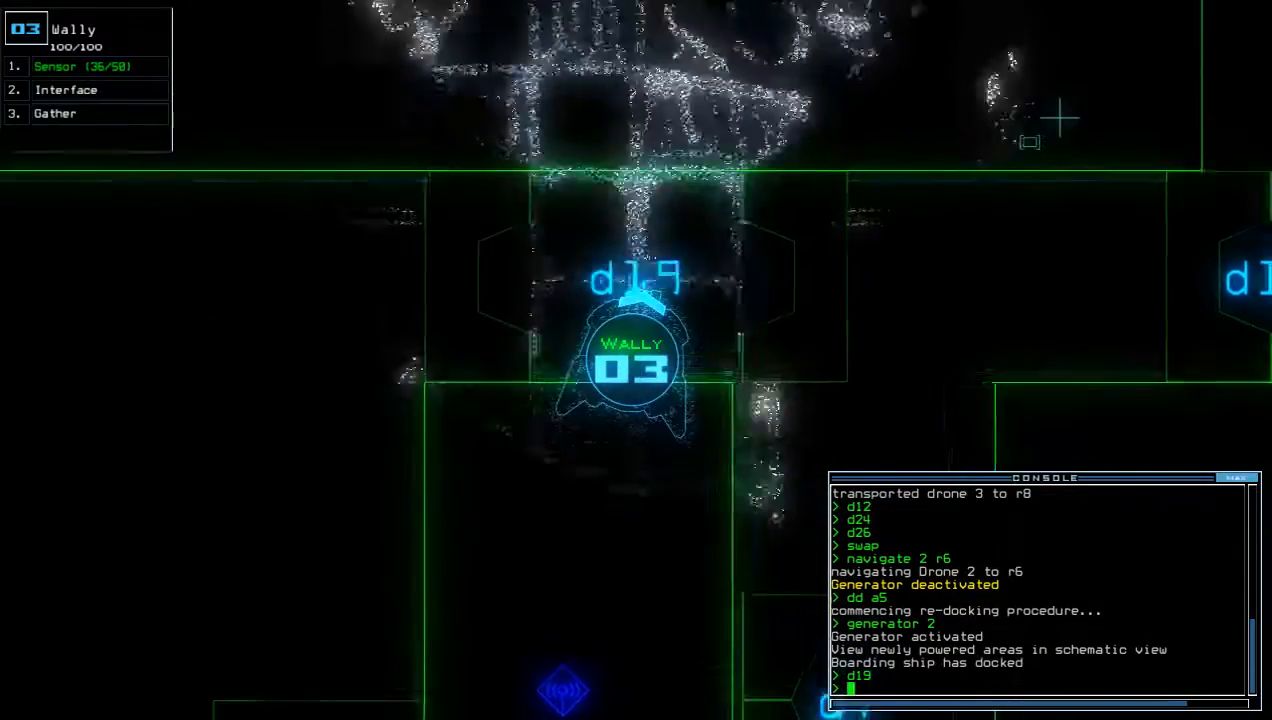
# Step: Drop a sensor by door d17, exit the derelict and acknowledge the 965-point Daily Challenge score
pyautogui.write('rv')
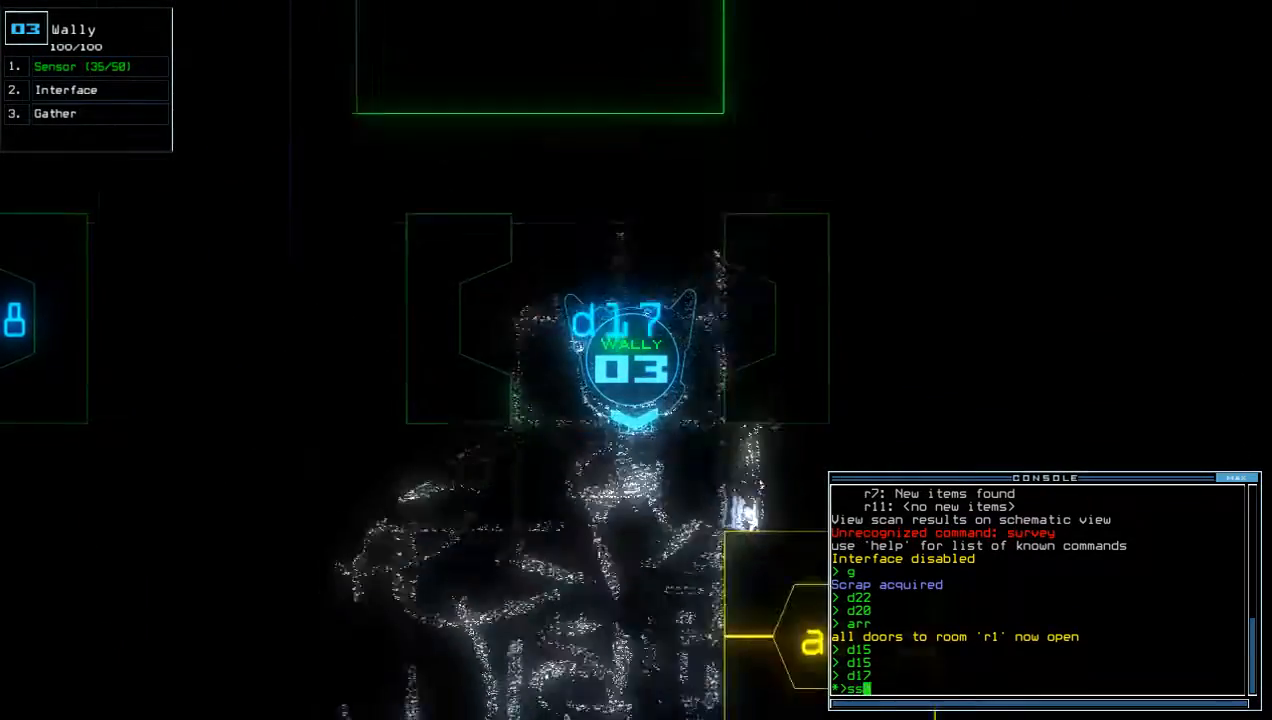
pyautogui.press('Return')
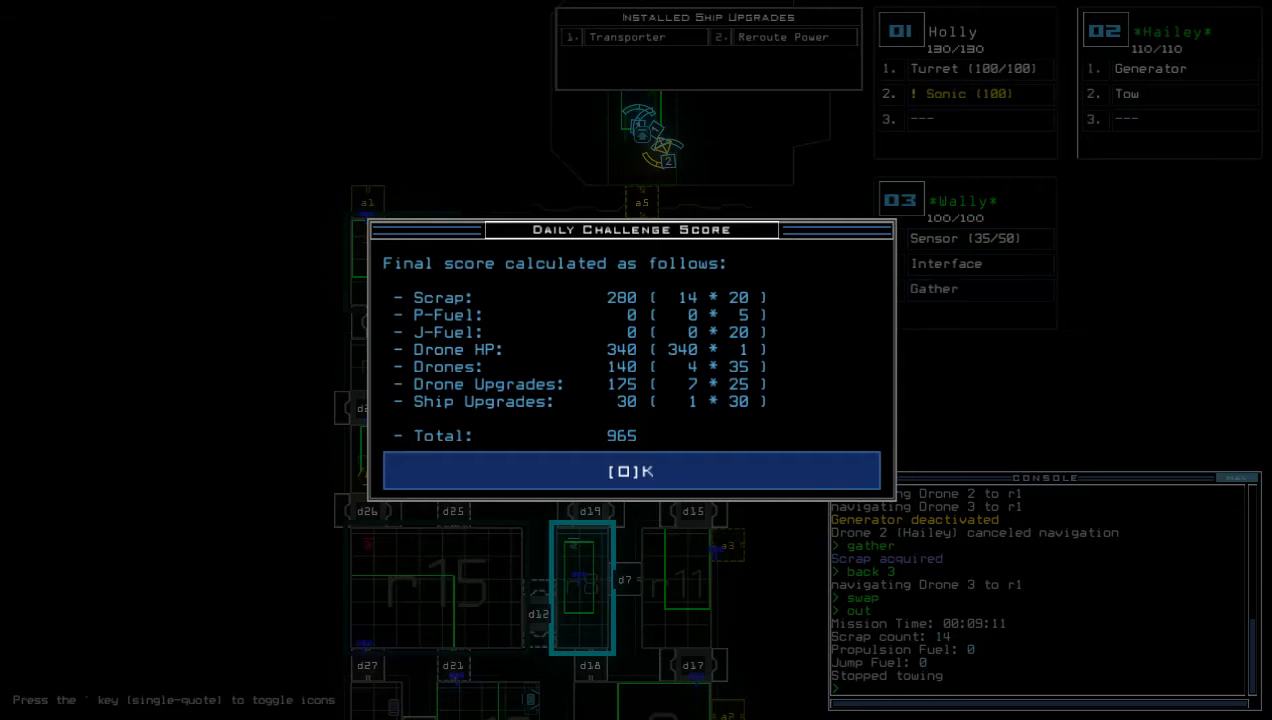
pyautogui.click(632, 472)
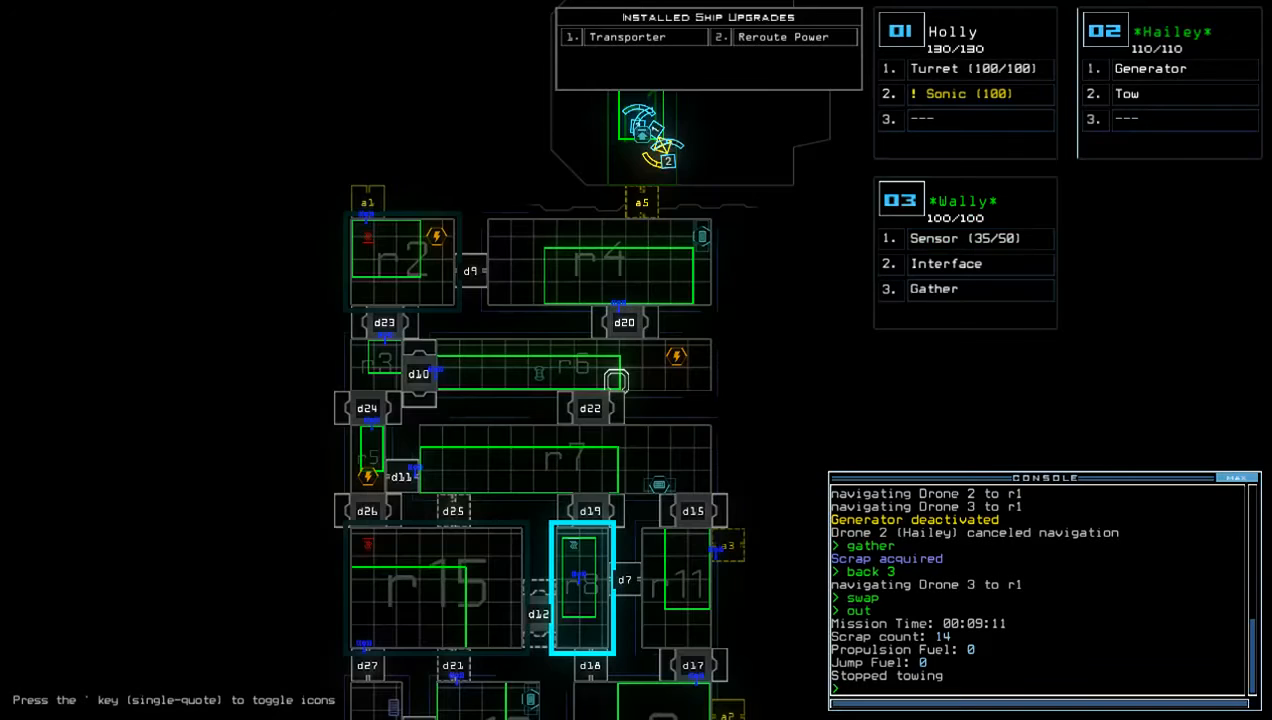